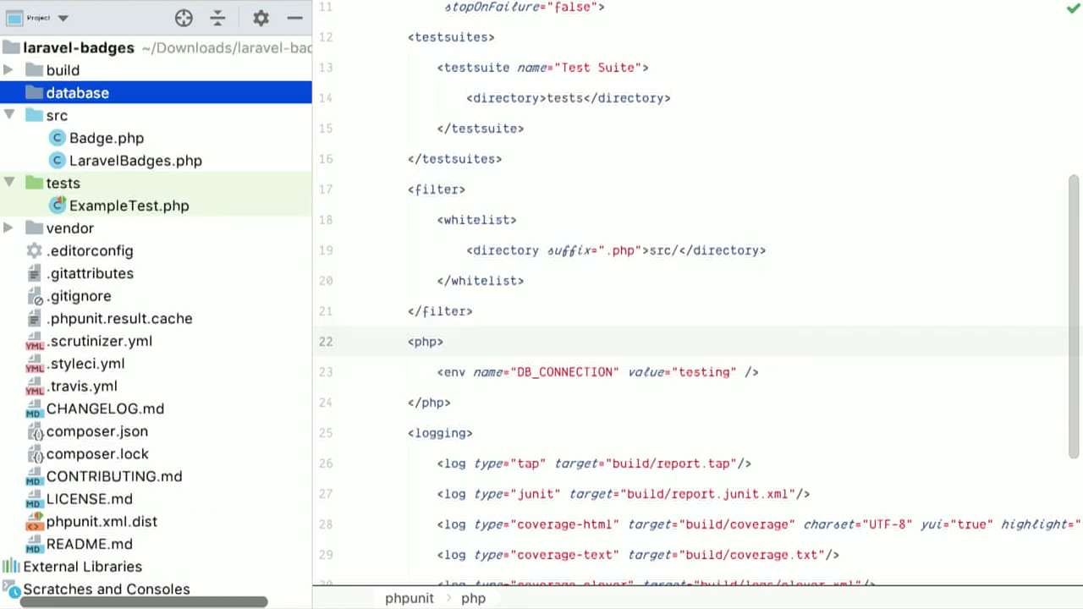
- Create the database/migrations folder and an empty create_badges_table.php file inside it
{"action": "type", "text": "migration"}
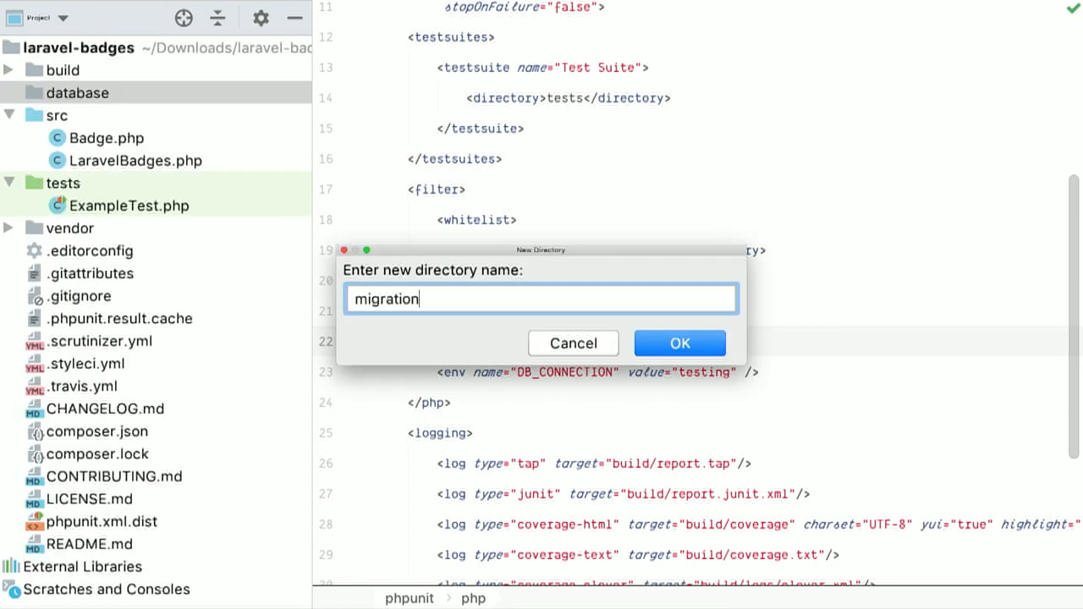
{"action": "left_click", "coordinate": [679, 342]}
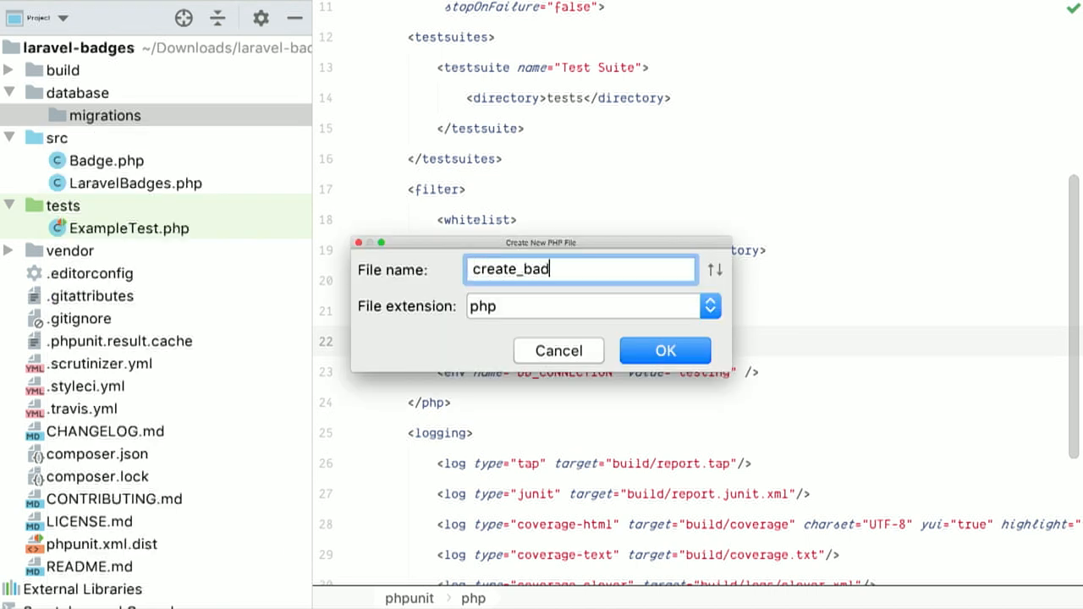
{"action": "left_click", "coordinate": [664, 350]}
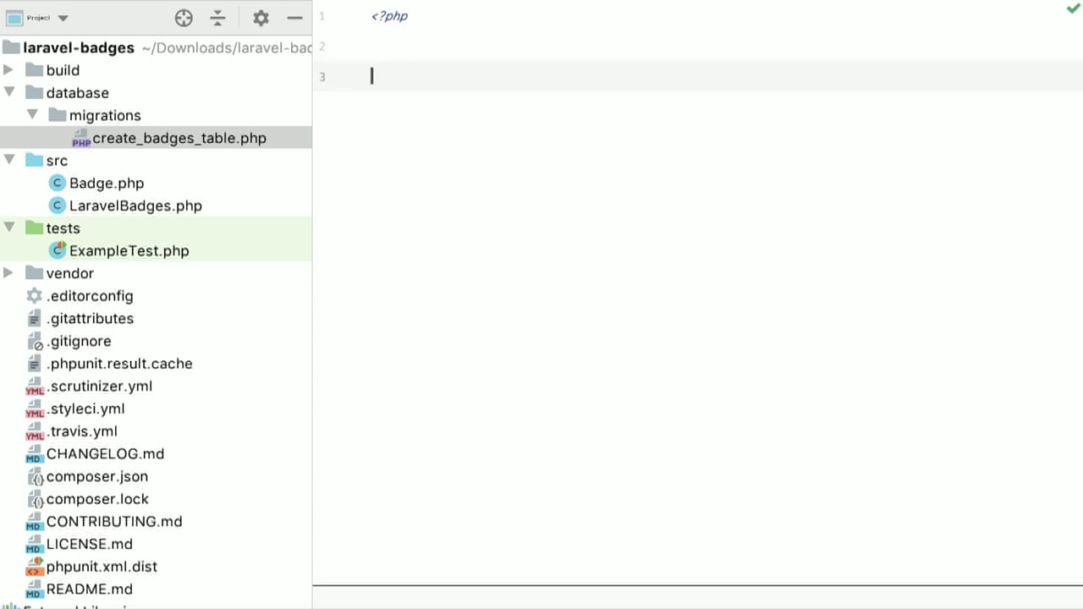
- Declare class CreateBadgesTable extending Illuminate\Database\Migrations\Migration
{"action": "type", "text": "class CreateBadgesTab"}
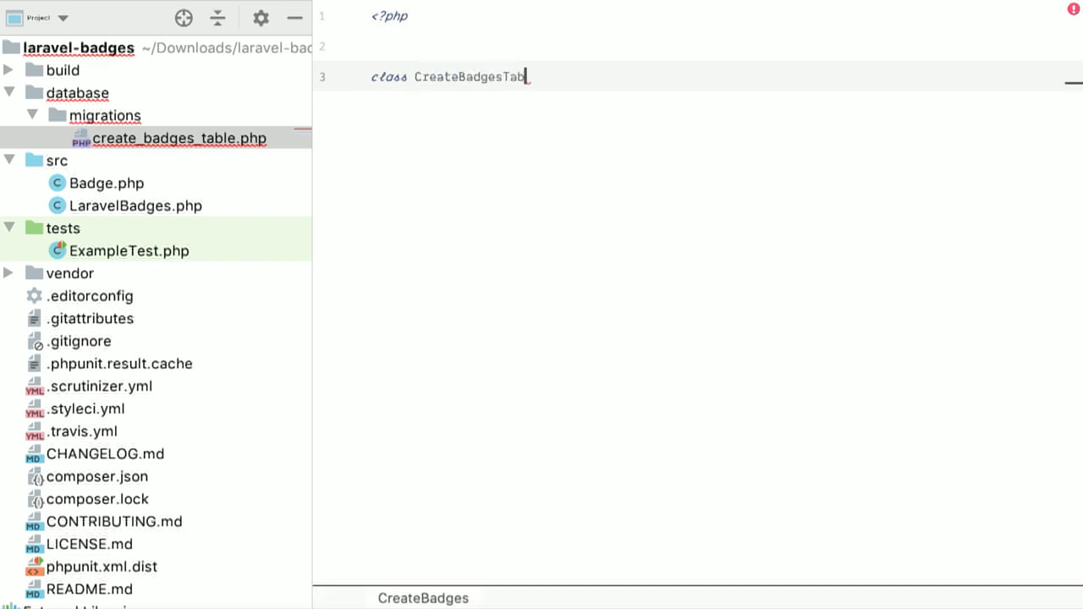
{"action": "type", "text": "e extends M"}
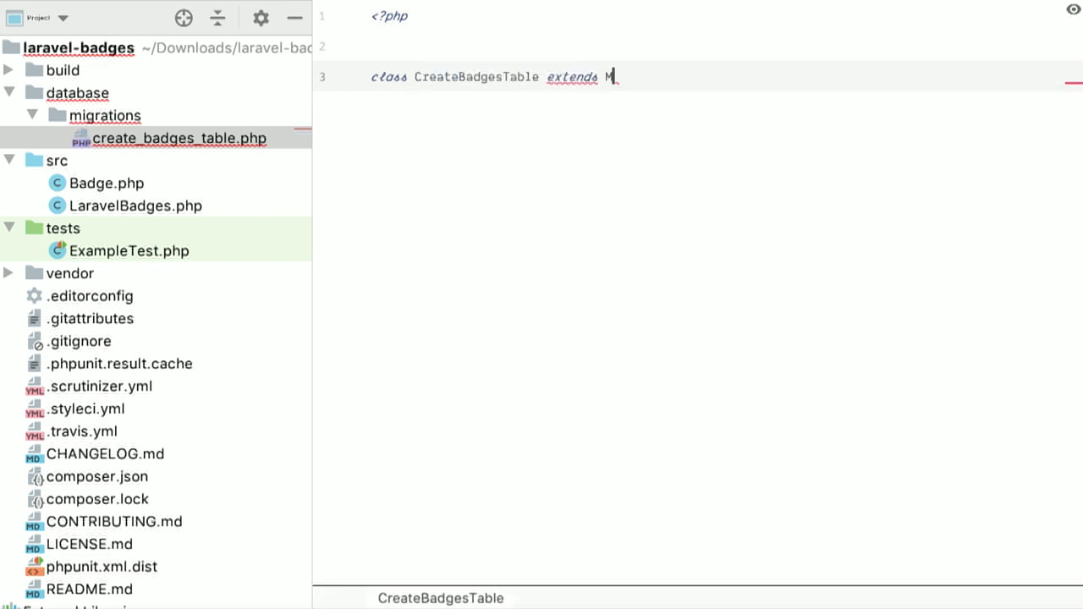
{"action": "type", "text": "\\Illuminate\\Database\\Migrations\\Migration"}
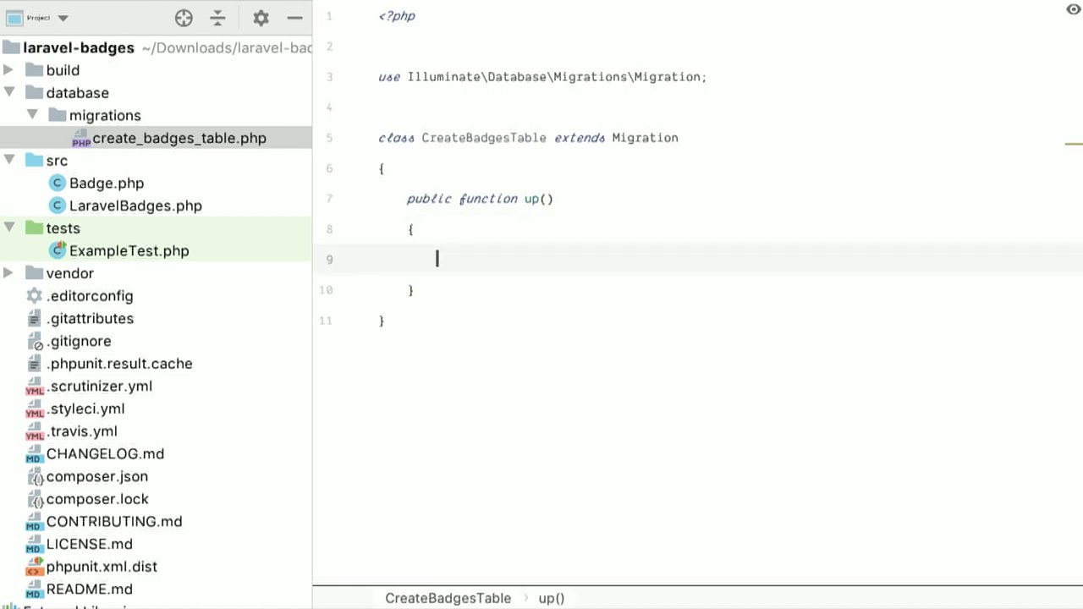
- In up(), call Schema::create('badges') with a Blueprint $table closure
{"action": "type", "text": "\\Illuminate\\Support\\Facades\\Schema::create('badge"}
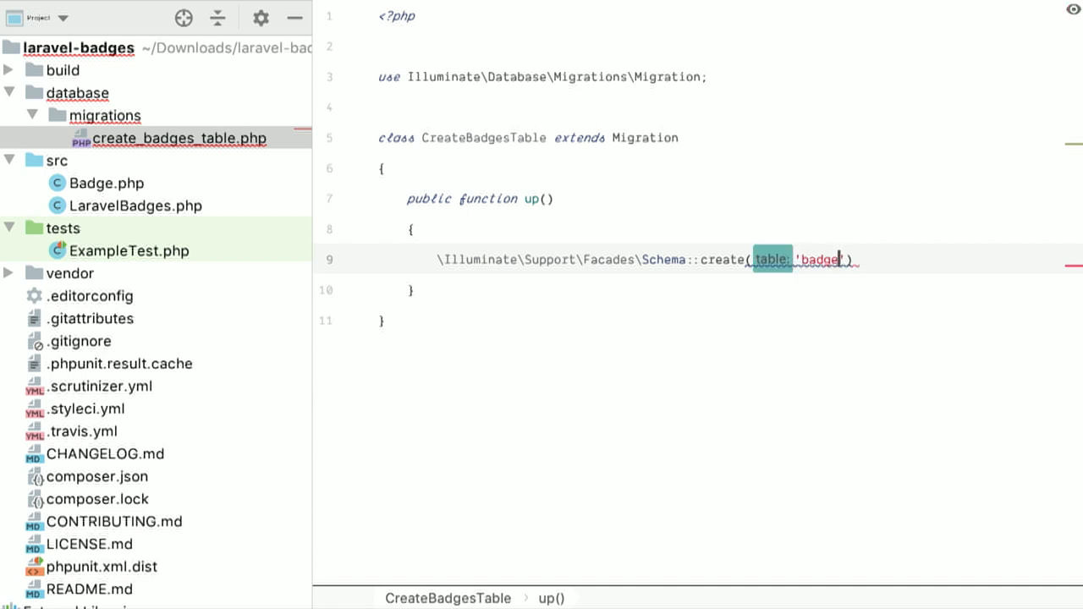
{"action": "type", "text": ", function (B"}
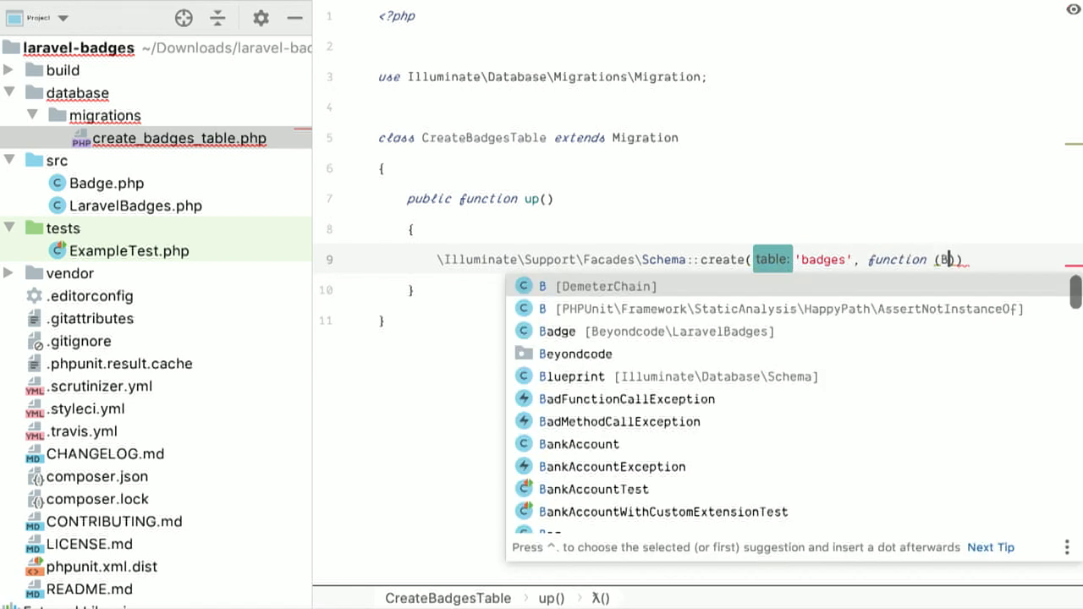
{"action": "left_click", "coordinate": [571, 376]}
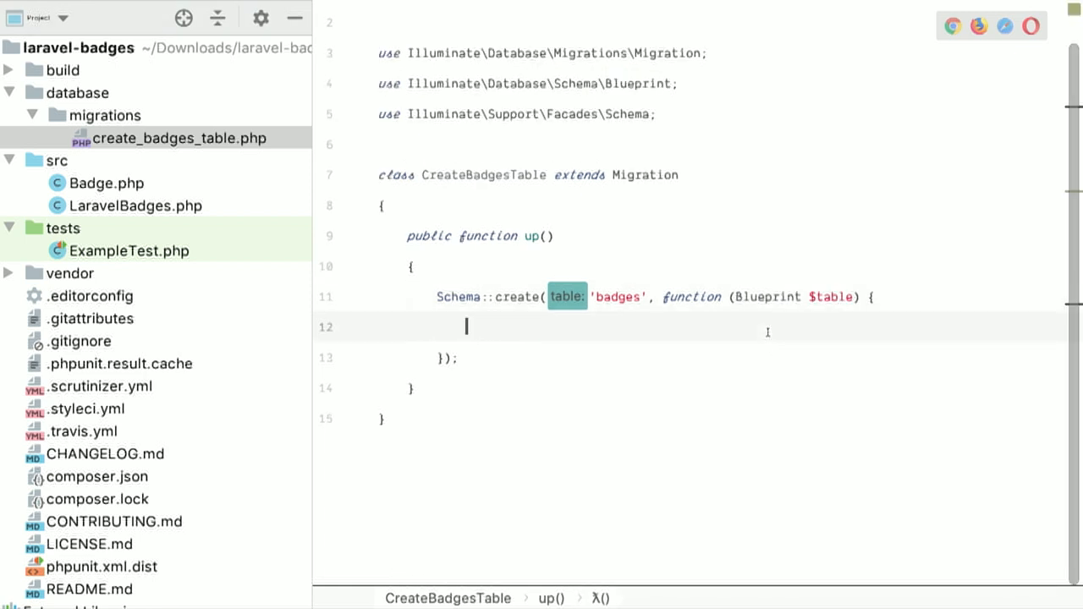
- Add increments 'id', string 'name', text 'description' columns, then begin $table->timestamps()
{"action": "type", "text": "$table->increments('id');"}
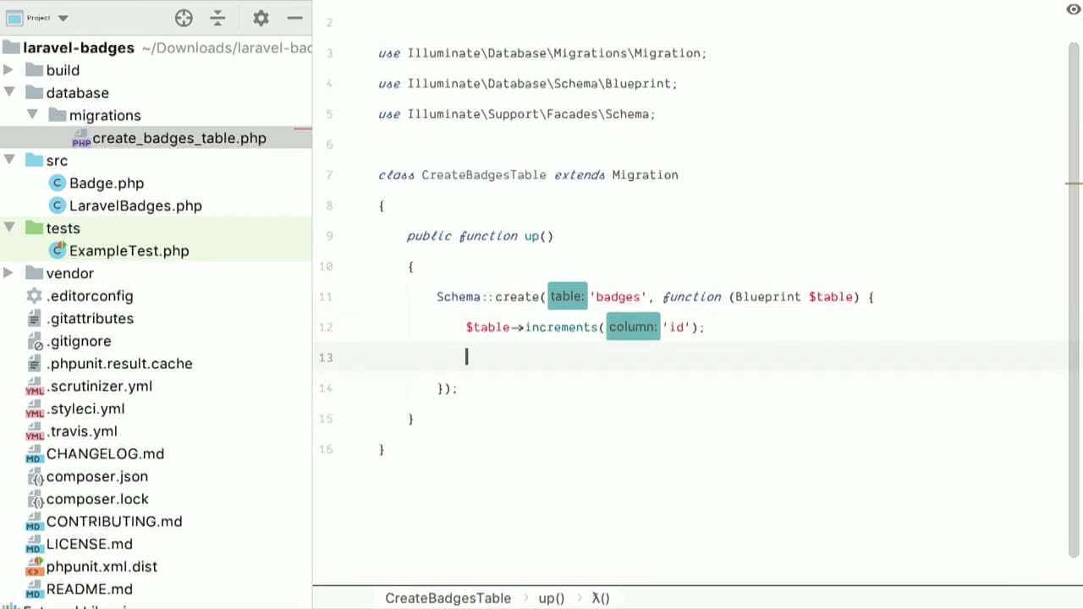
{"action": "type", "text": "$table->string('name');"}
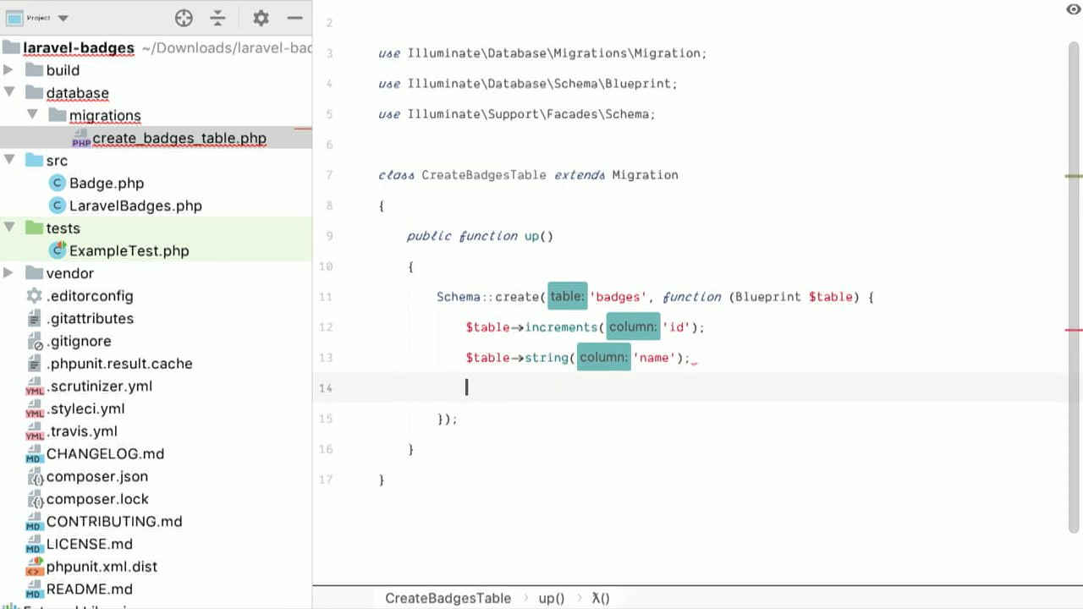
{"action": "type", "text": "$table"}
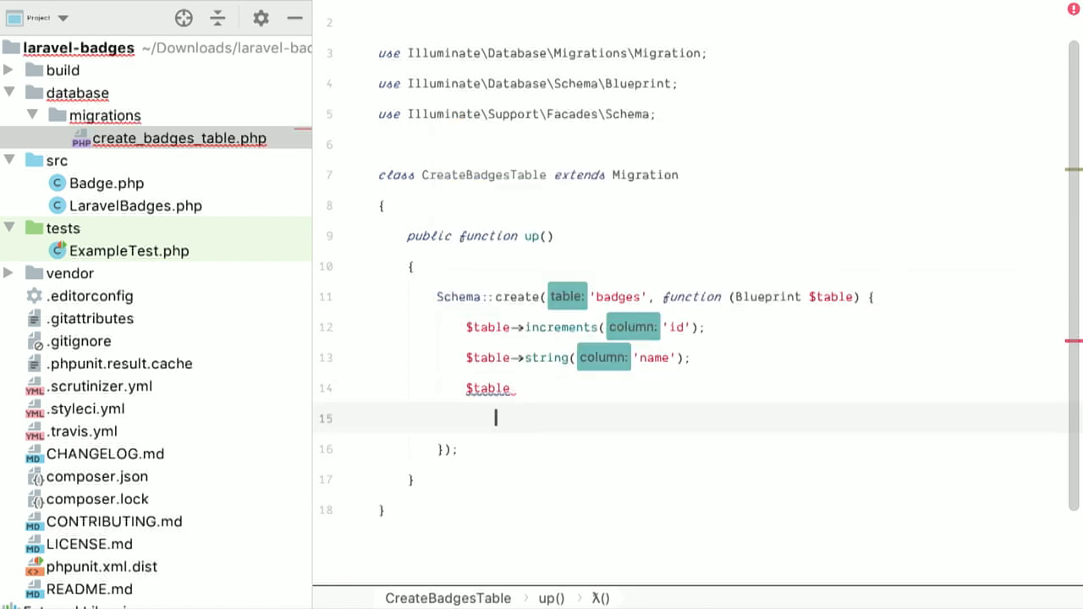
{"action": "type", "text": "->text('description"}
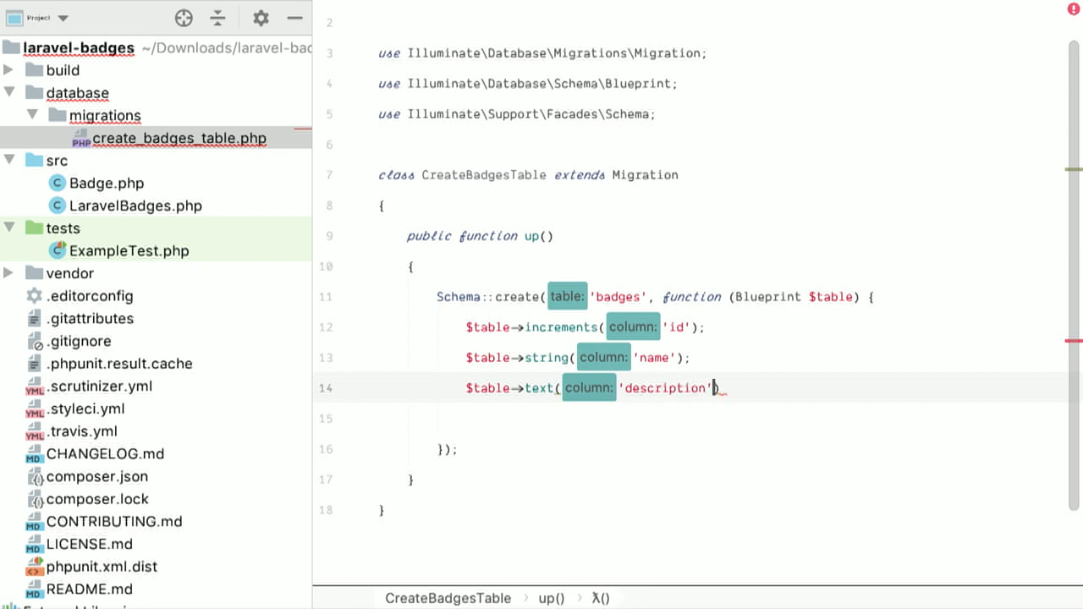
{"action": "type", "text": "$table->times"}
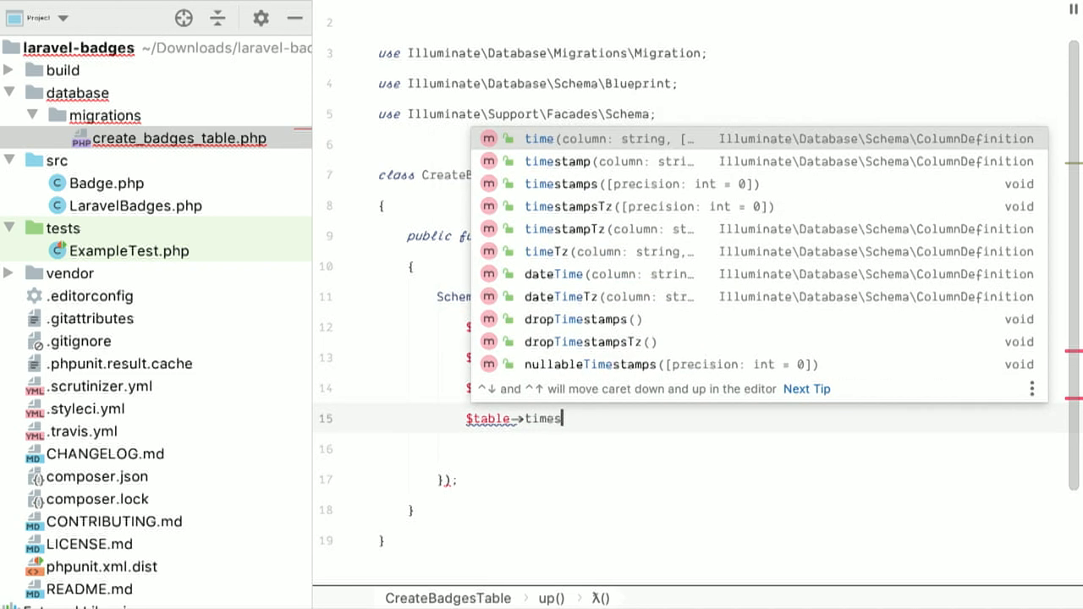